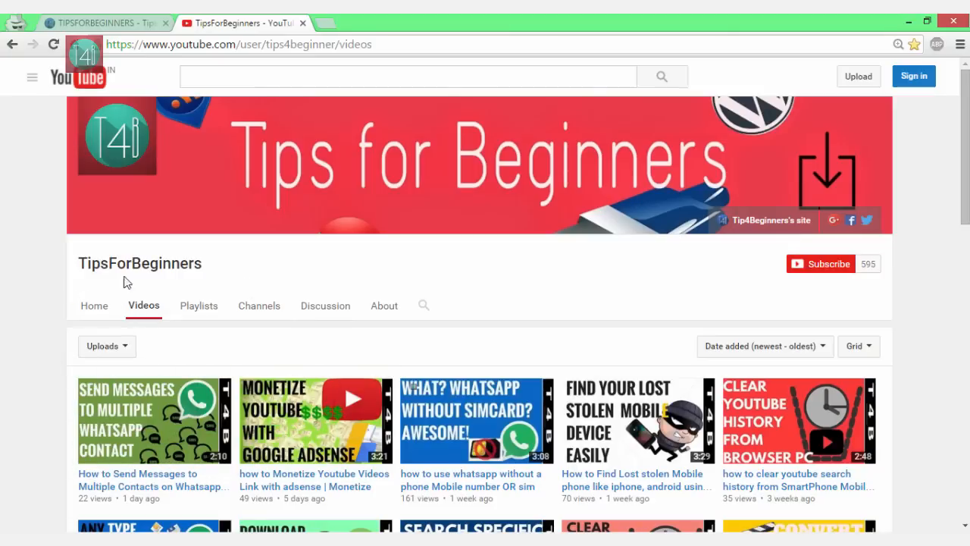
pyautogui.moveTo(296, 276)
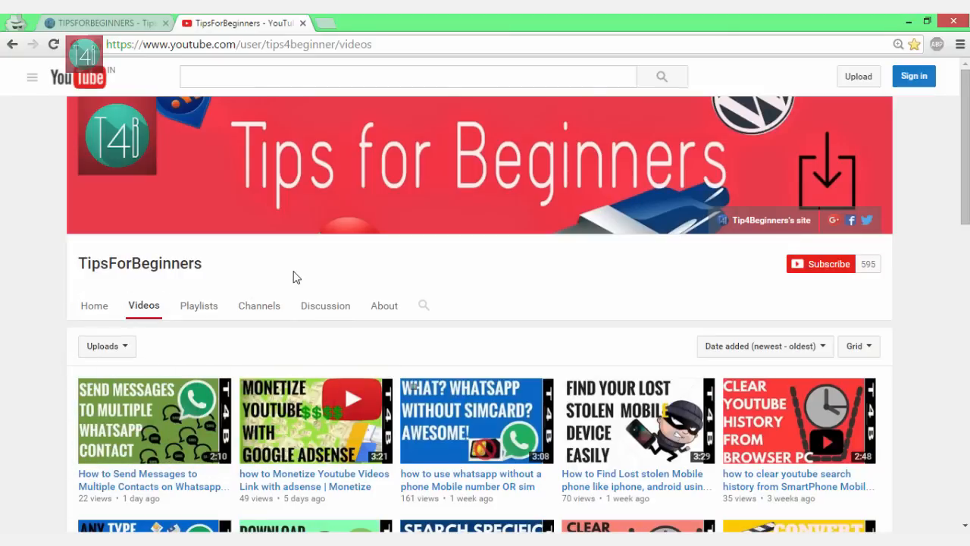
# Step: Browse down the TipsForBeginners channel's Videos page, then move to the TipsForBeginners website
pyautogui.scroll(-3)
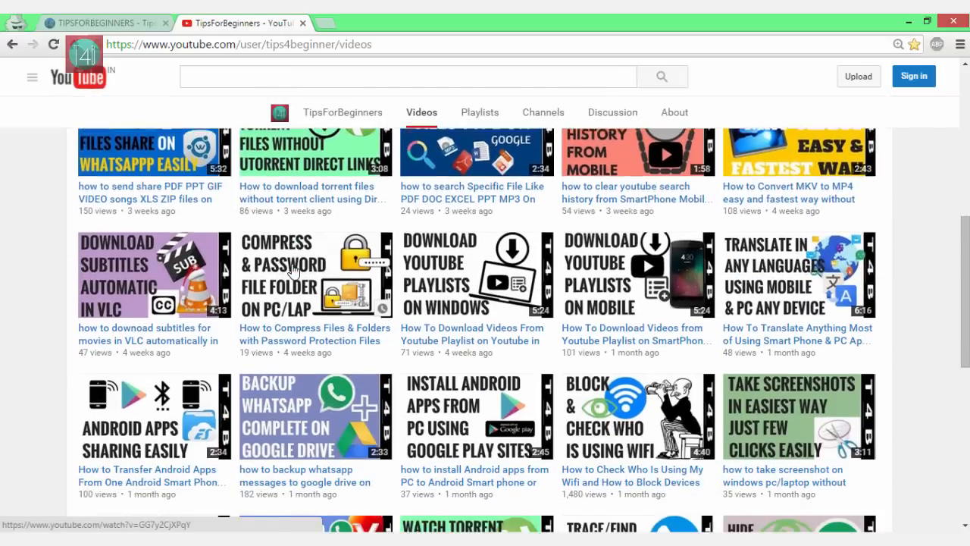
pyautogui.scroll(-3)
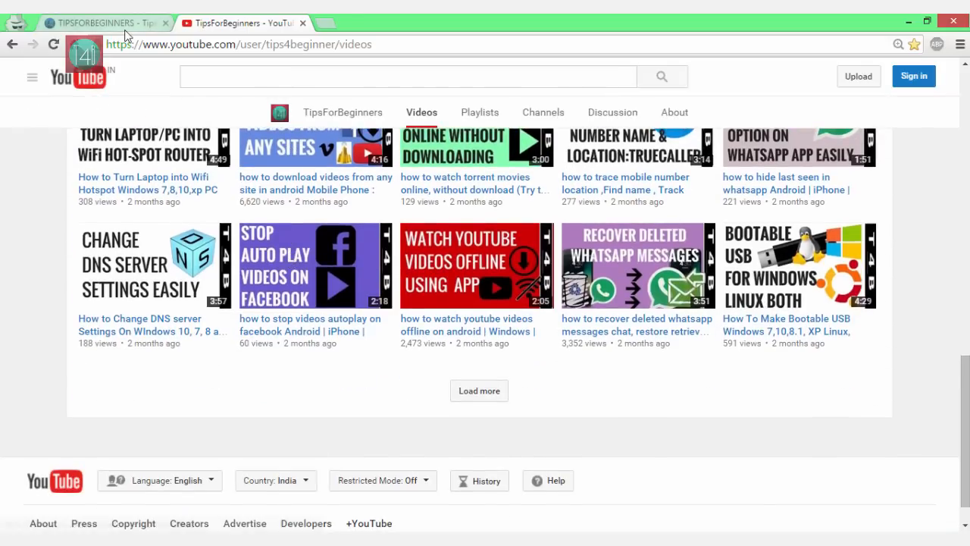
pyautogui.click(99, 23)
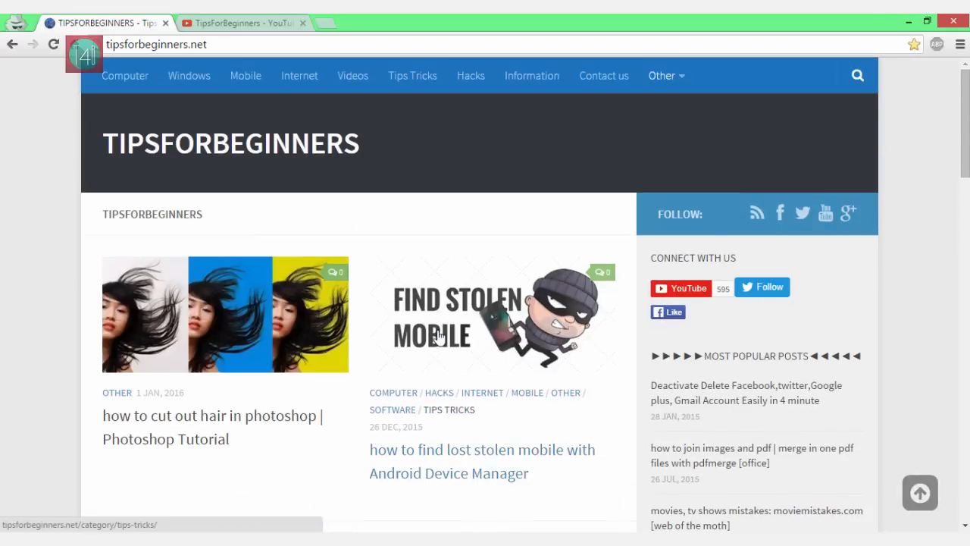
pyautogui.moveTo(350, 24)
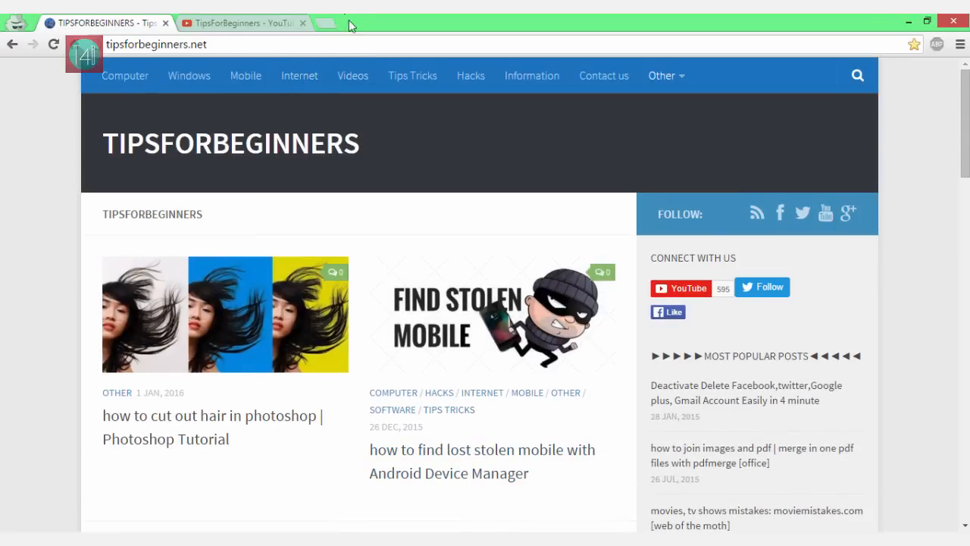
# Step: Load youtube.com/tv in a new tab and start Sign In from the left guide
pyautogui.click(326, 23)
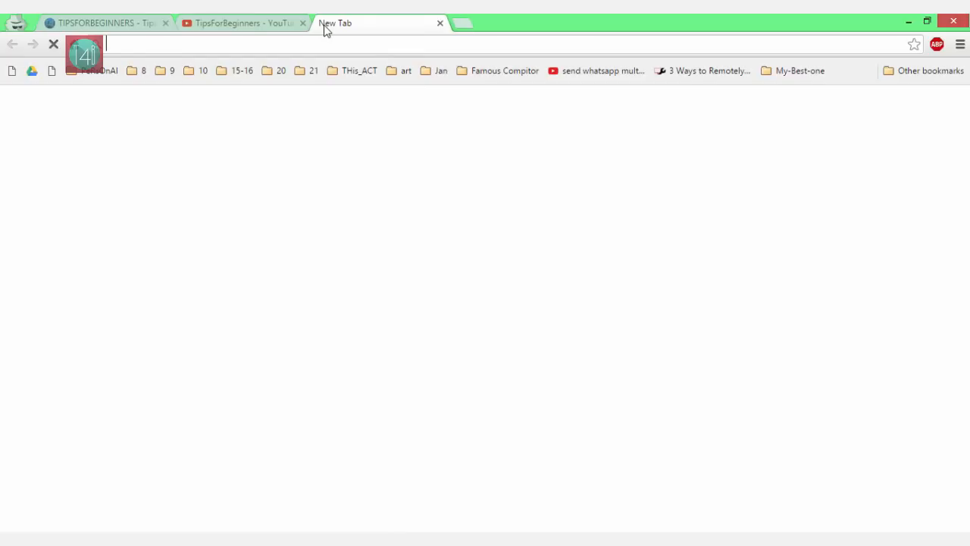
pyautogui.write('https://www.youtube.com/tv')
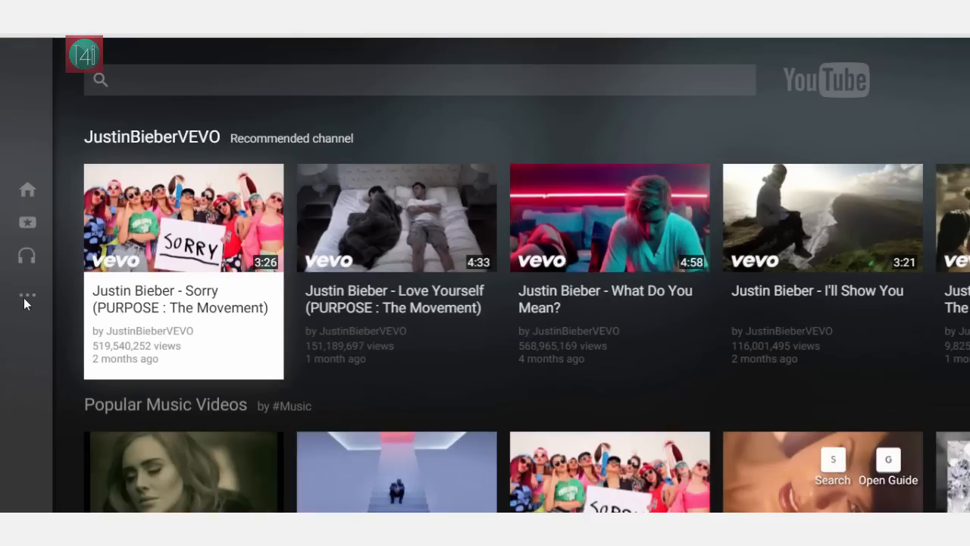
pyautogui.click(27, 296)
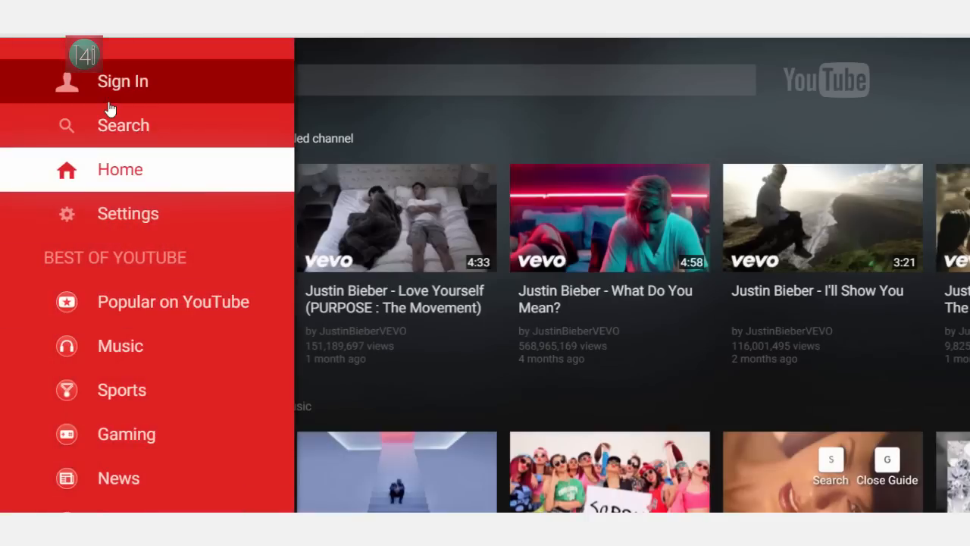
pyautogui.click(123, 82)
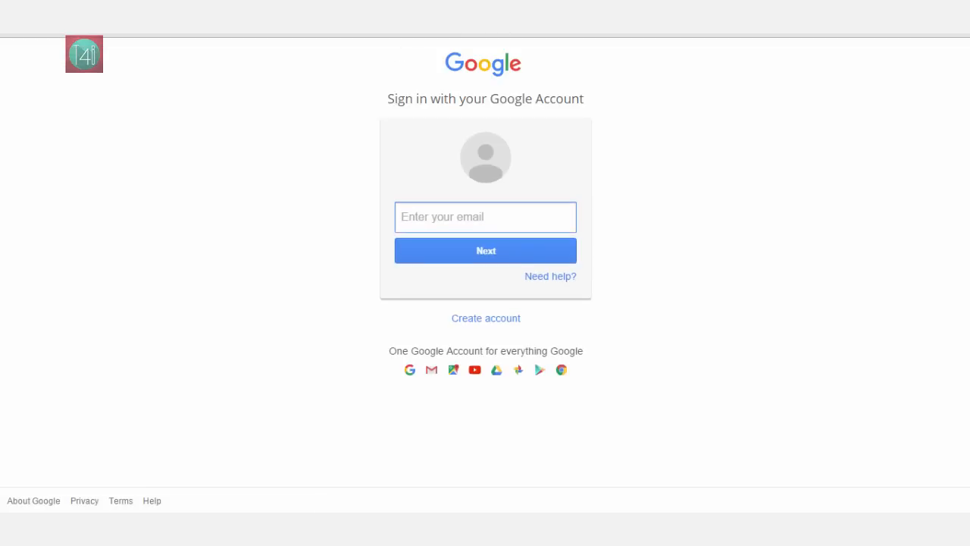
# Step: Enter 'dev' in the email field and sign in with the suggested Google account
pyautogui.click(484, 217)
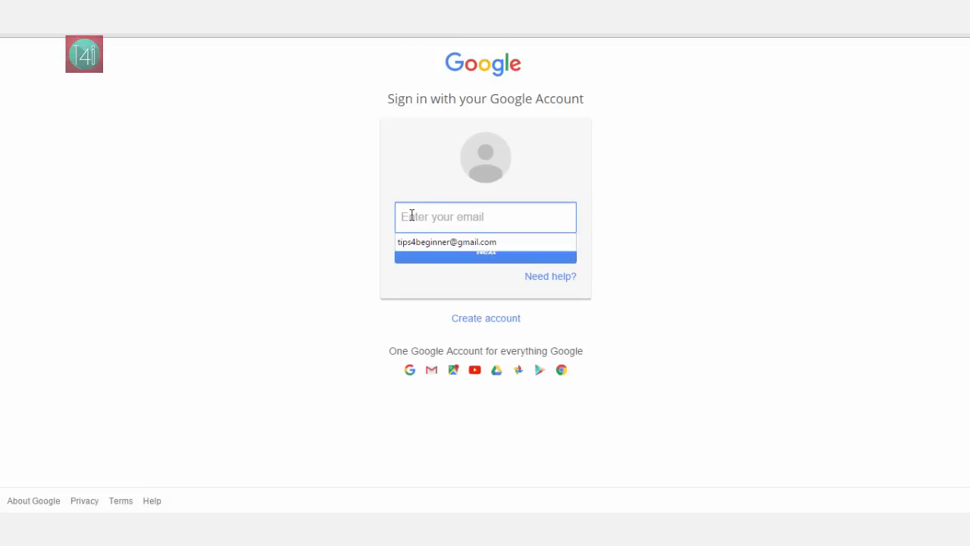
pyautogui.write('dev')
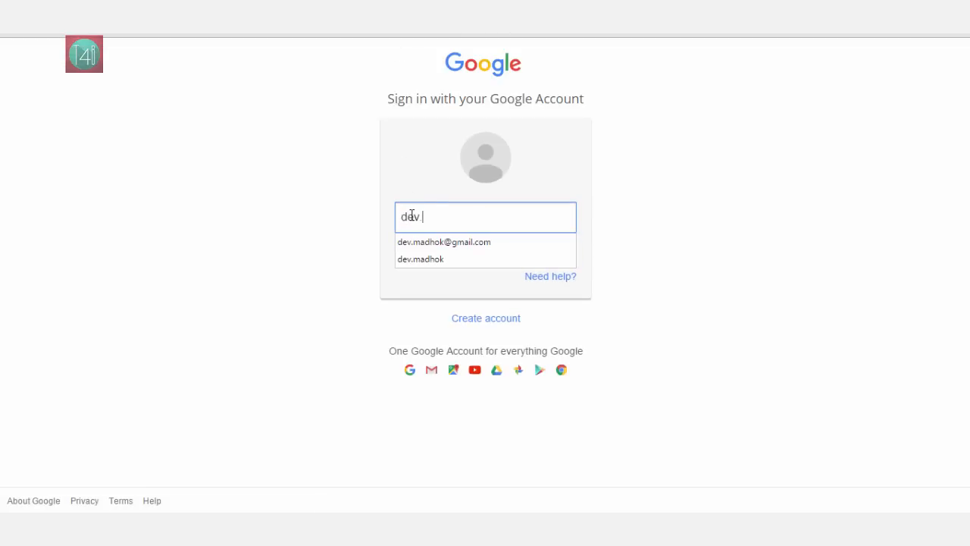
pyautogui.click(444, 243)
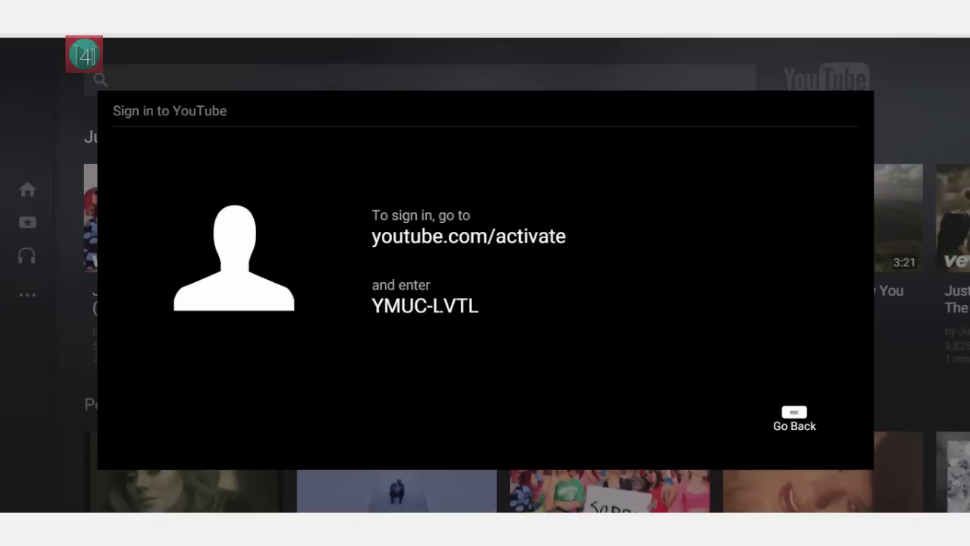
pyautogui.moveTo(477, 271)
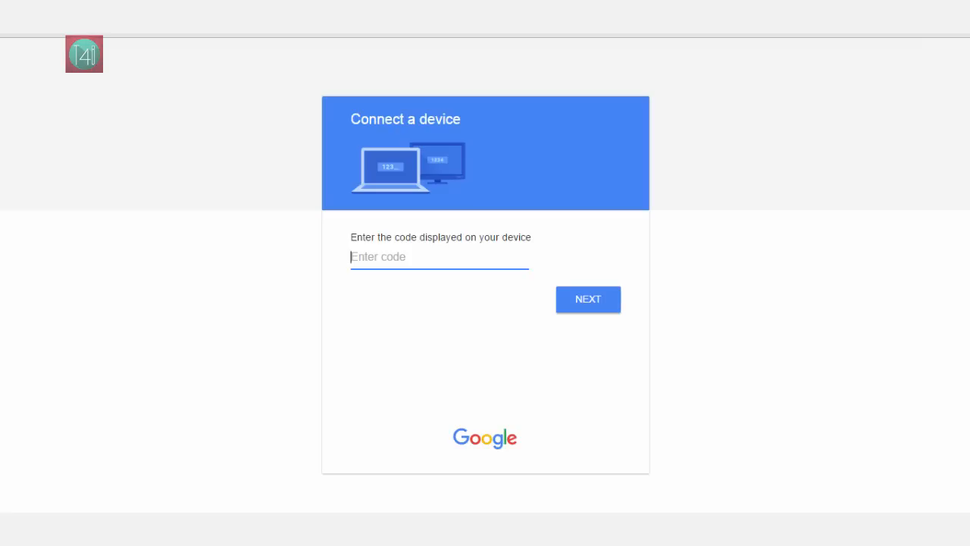
pyautogui.write('Y')
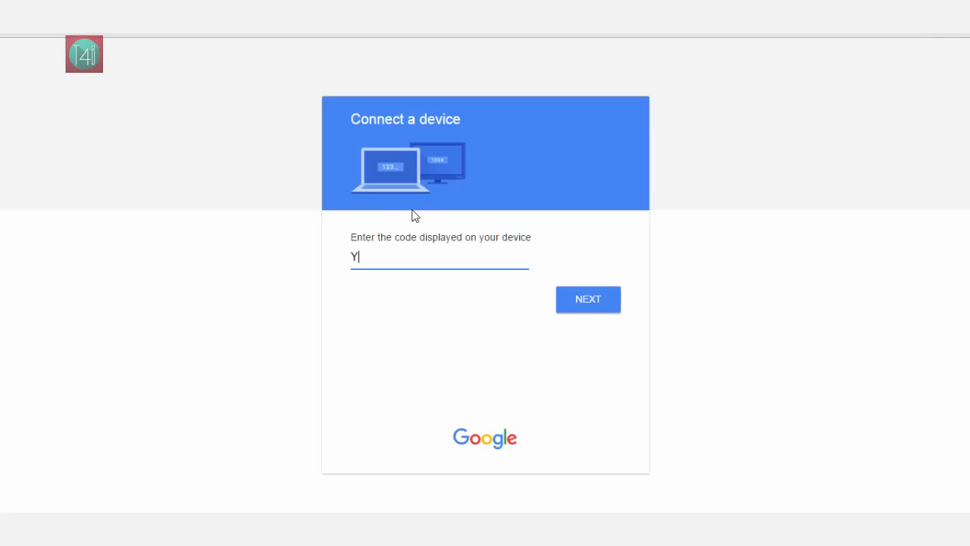
pyautogui.write('MUC—LVTL')
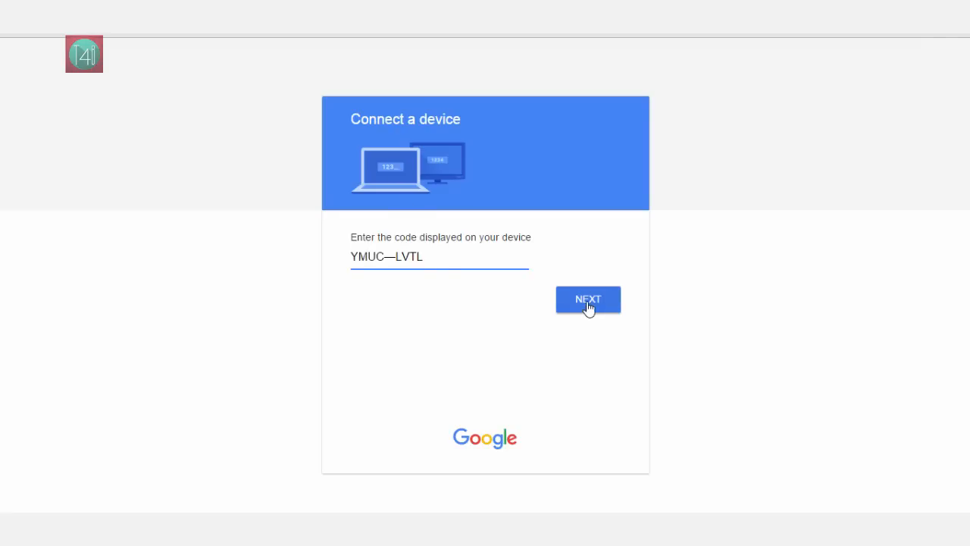
pyautogui.click(588, 299)
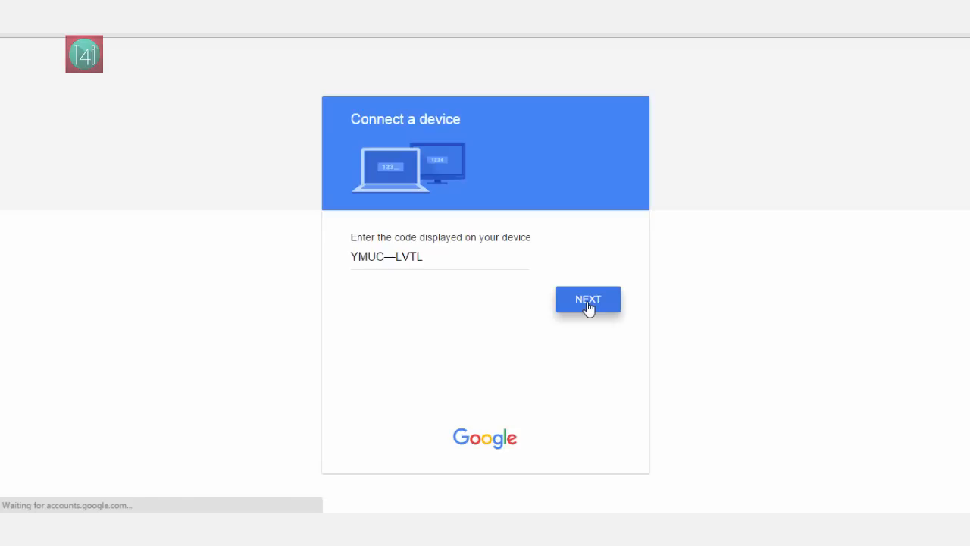
pyautogui.click(588, 298)
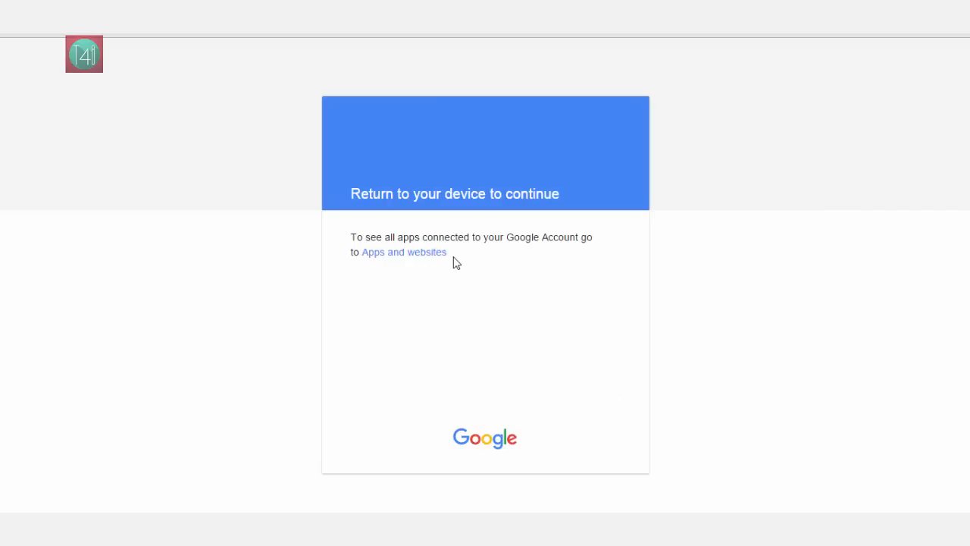
pyautogui.moveTo(403, 251)
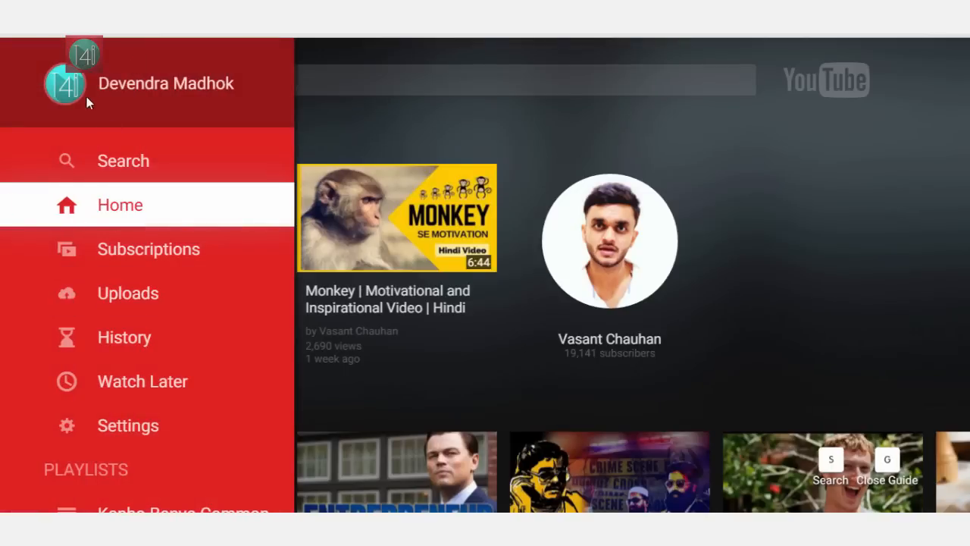
pyautogui.moveTo(225, 114)
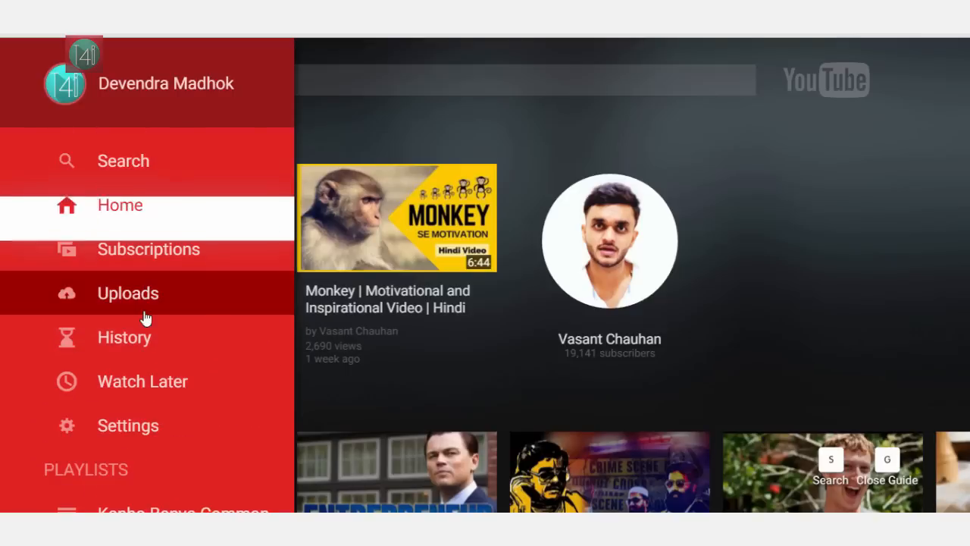
# Step: Reach the Settings page from the YouTube TV side guide
pyautogui.click(887, 467)
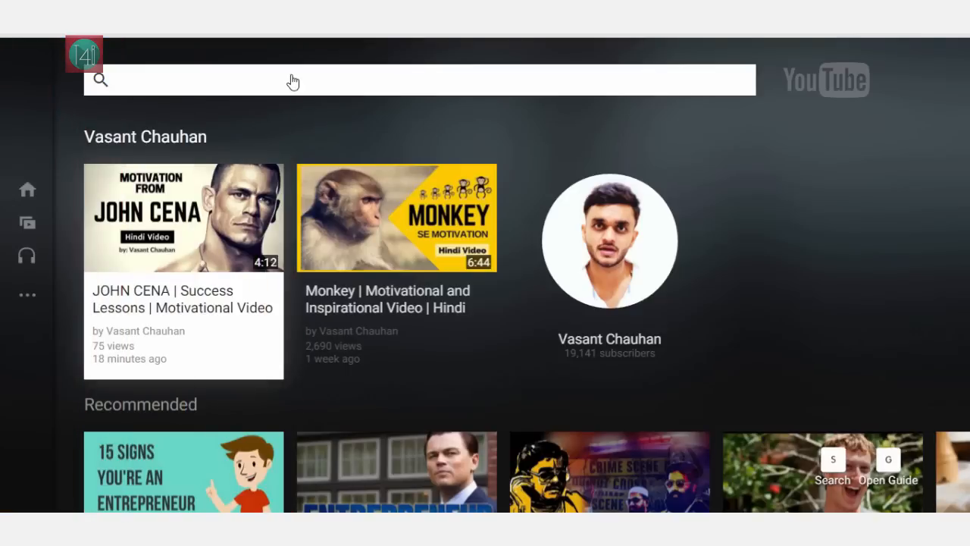
pyautogui.click(888, 470)
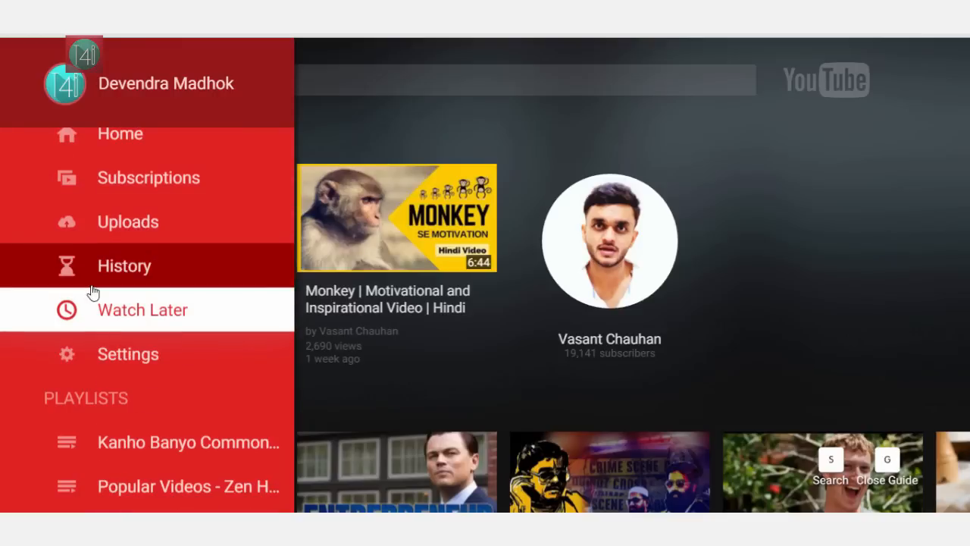
pyautogui.click(127, 355)
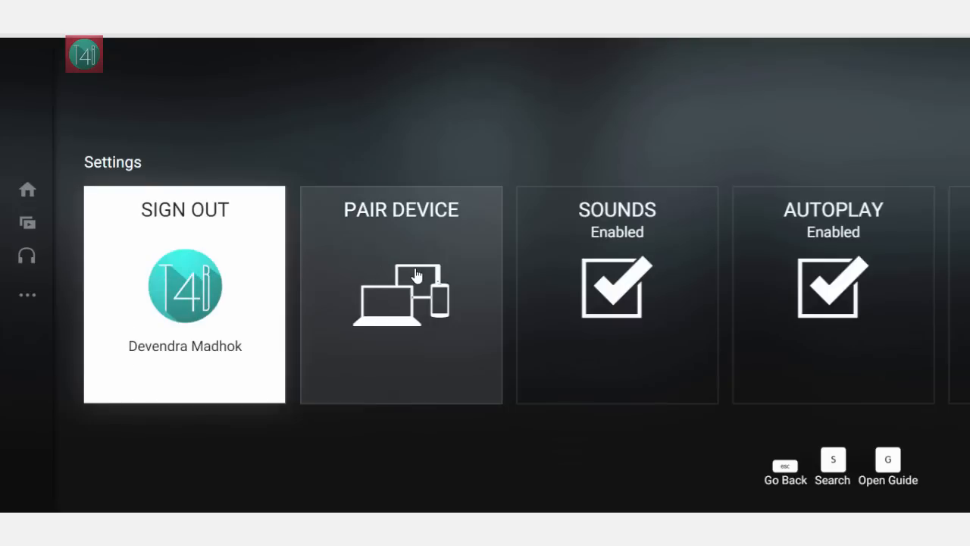
pyautogui.click(401, 294)
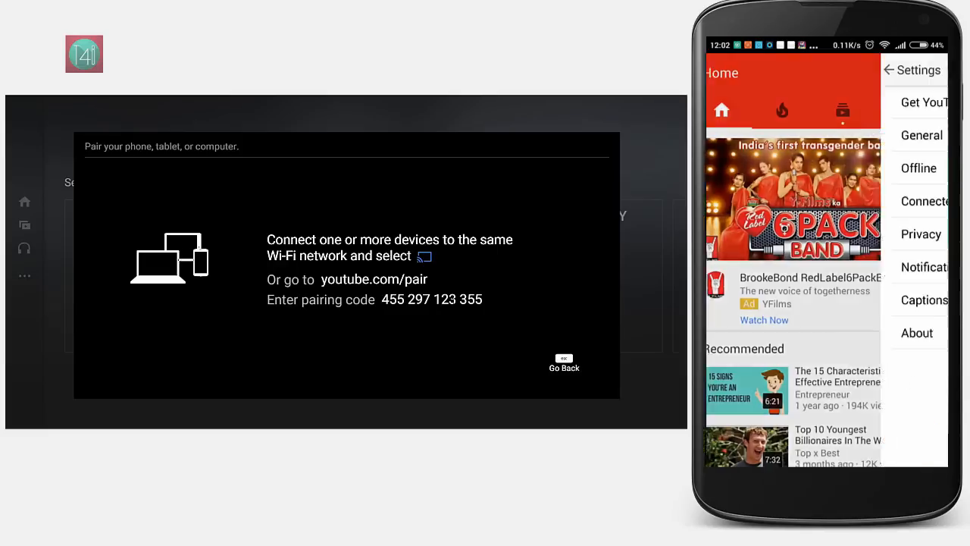
pyautogui.click(925, 200)
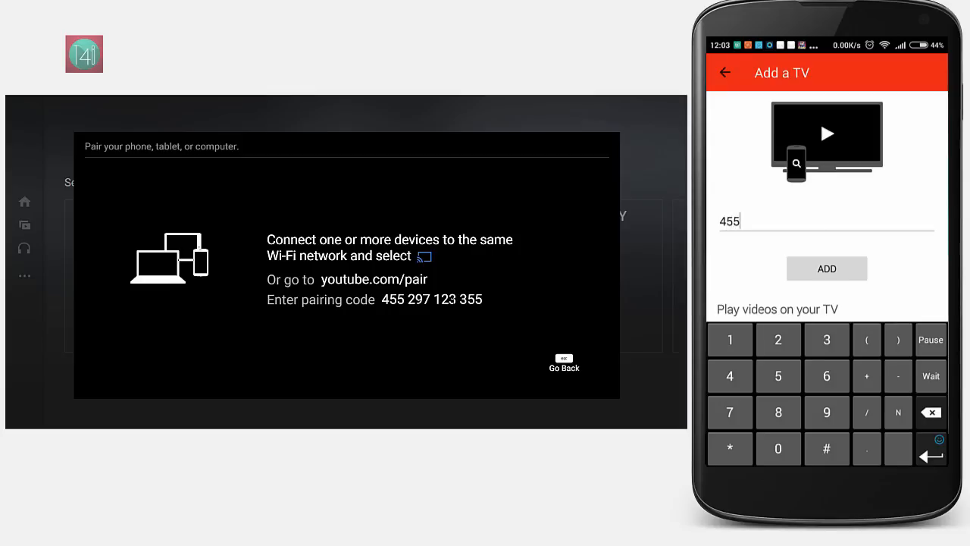
pyautogui.write('297 123 355')
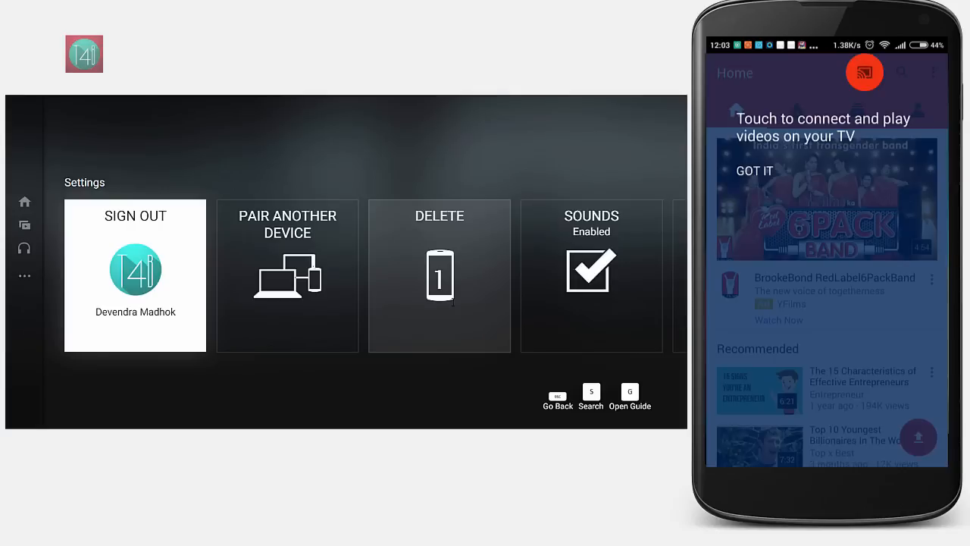
pyautogui.moveTo(258, 265)
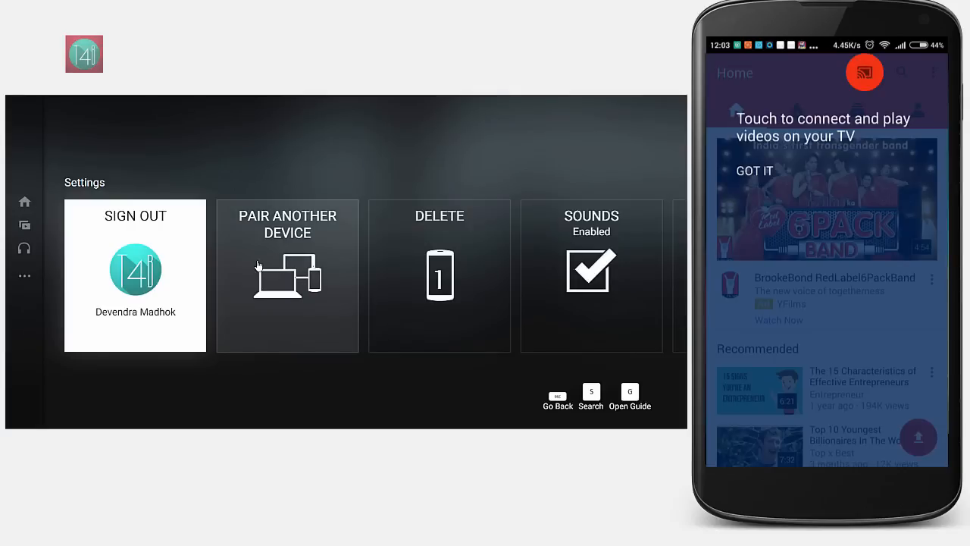
# Step: Connect the phone to the TV and cast The 15 Characteristics of Effective Entrepreneurs
pyautogui.click(755, 170)
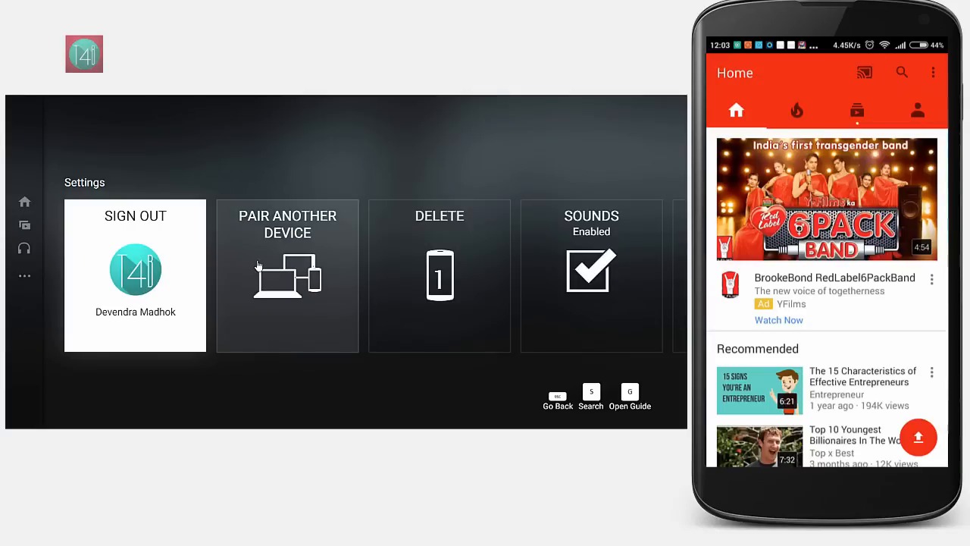
pyautogui.click(864, 73)
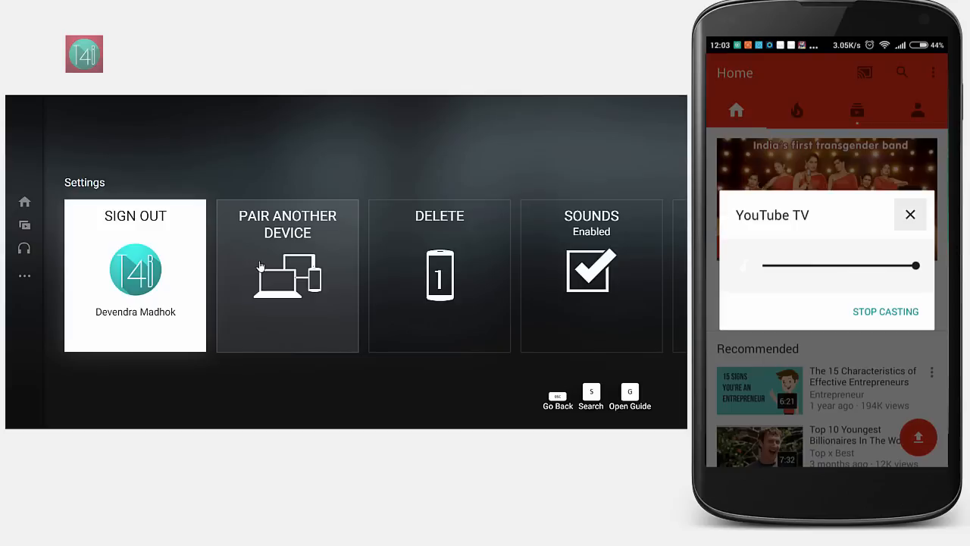
pyautogui.click(909, 214)
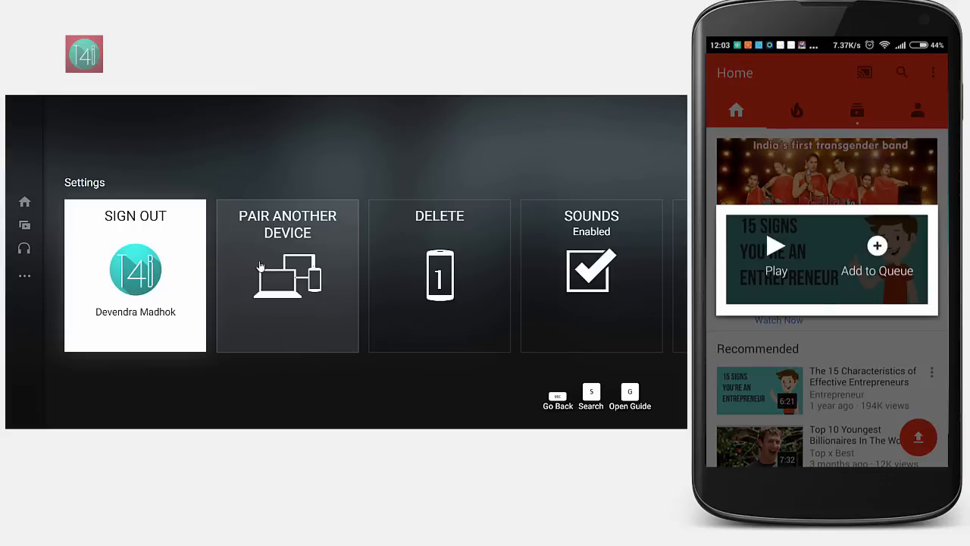
pyautogui.click(776, 258)
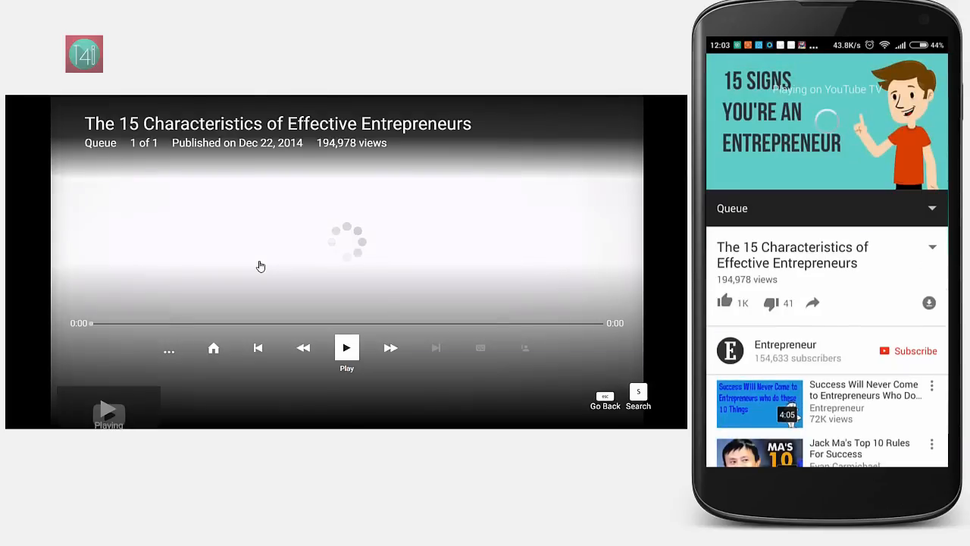
# Step: Start How to Send Messages to Multiple Contacts on Whatsapp playing on the TV
pyautogui.click(345, 347)
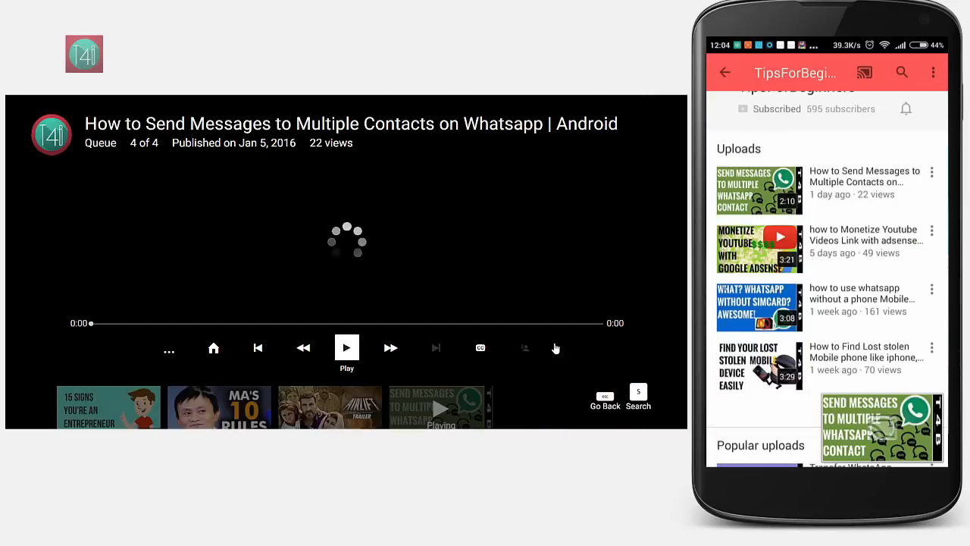
pyautogui.click(345, 347)
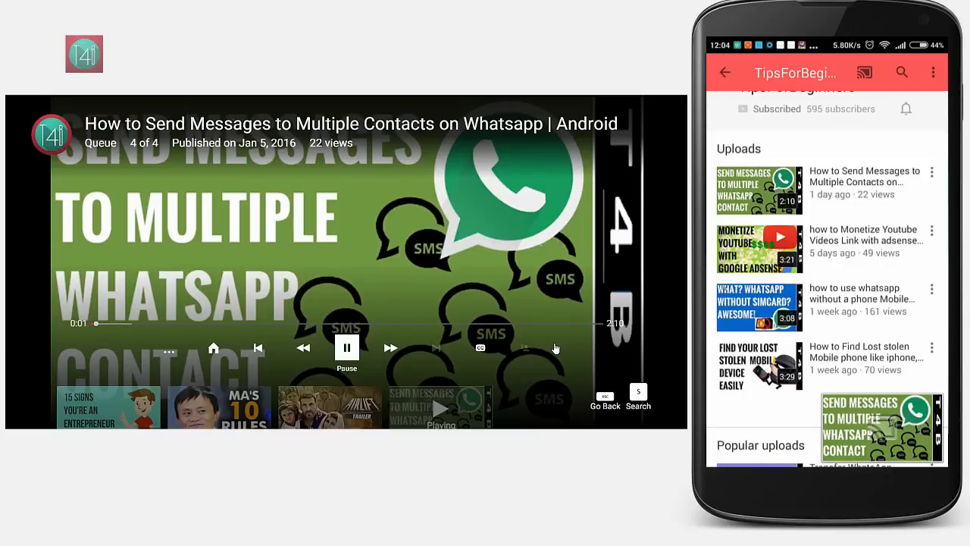